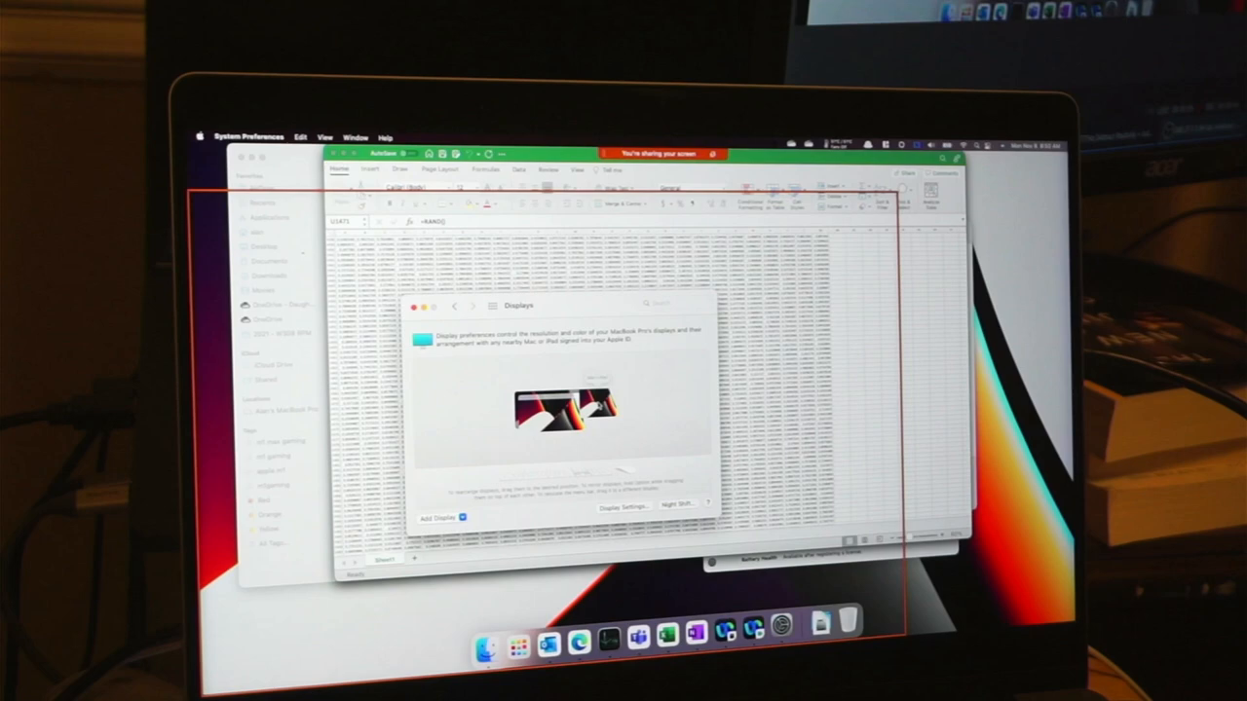
# Dismiss the display settings so the RAND spreadsheet shows full-window.
pyautogui.click(936, 147)
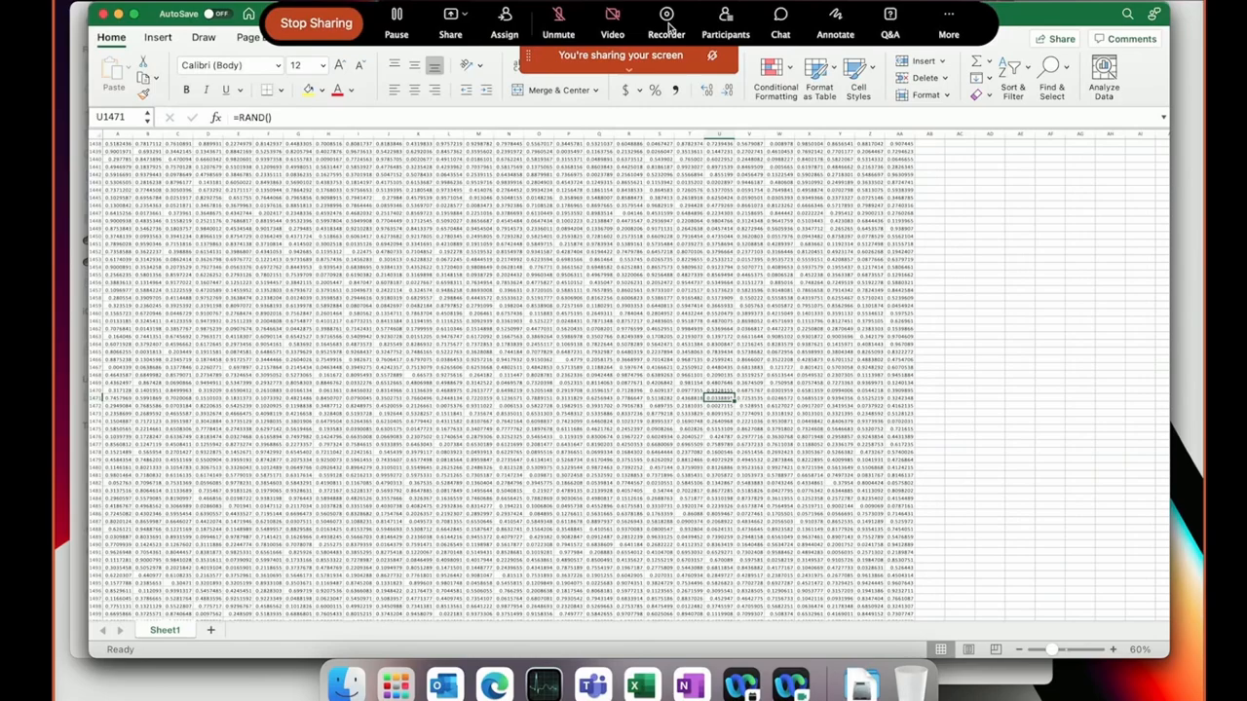
pyautogui.moveTo(755, 21)
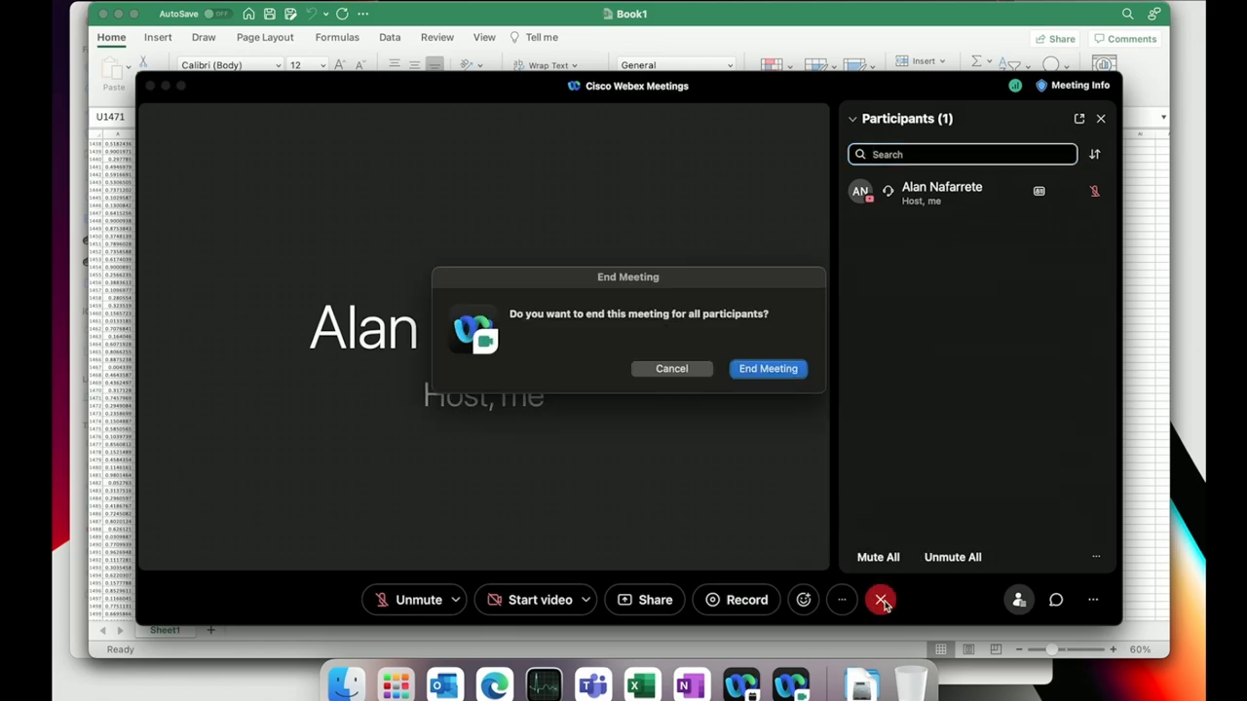
# Cancel ending the meeting and close Book1 copy.xlsx without saving.
pyautogui.click(768, 368)
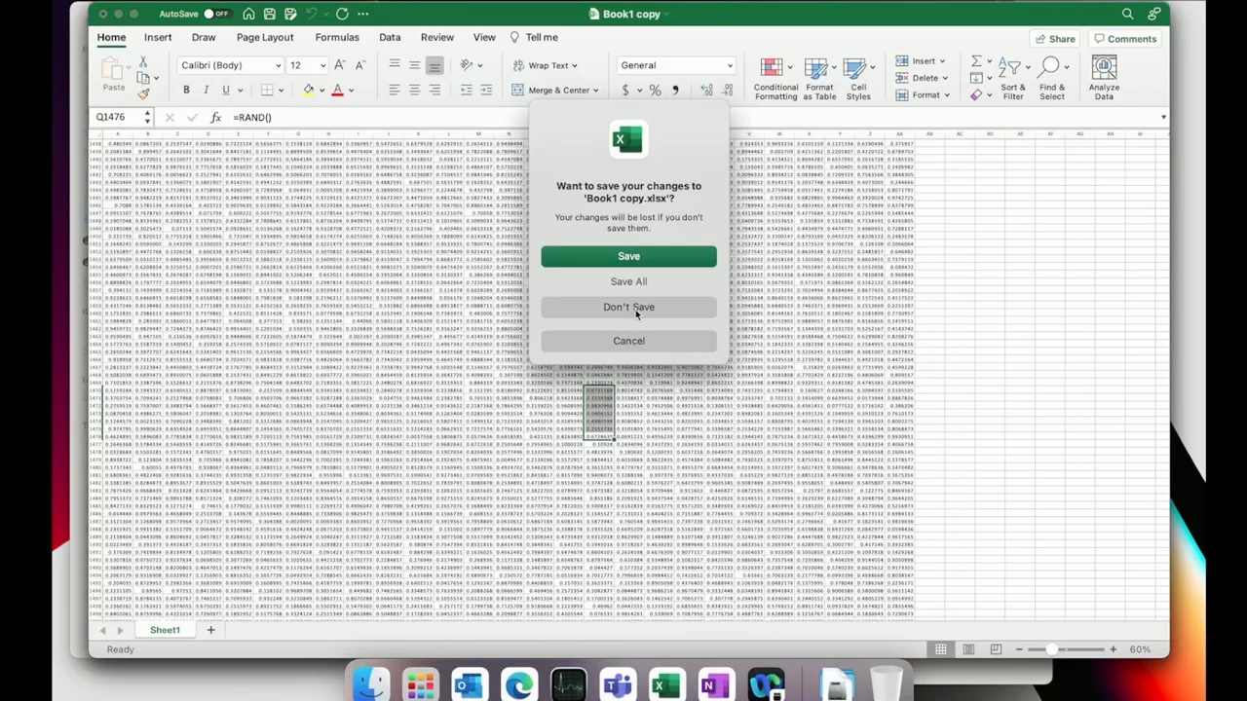
pyautogui.click(628, 306)
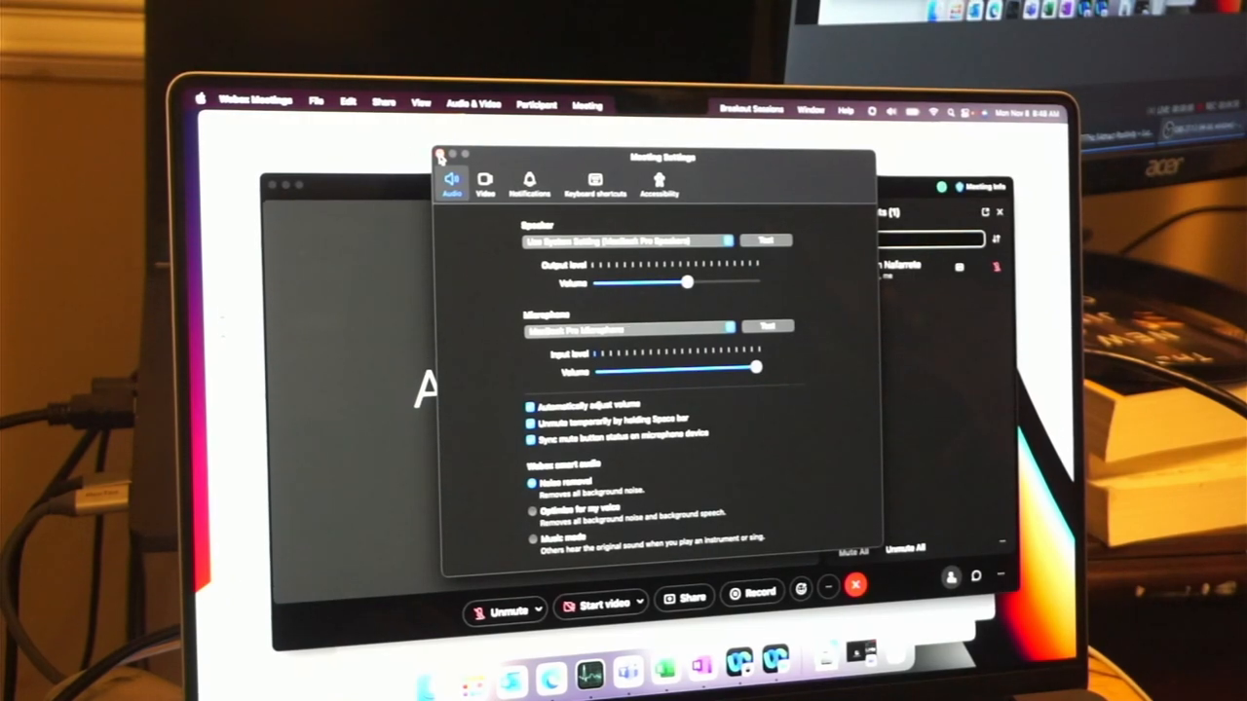
# Share the entire screen in Webex, showing the Finder file list.
pyautogui.click(441, 155)
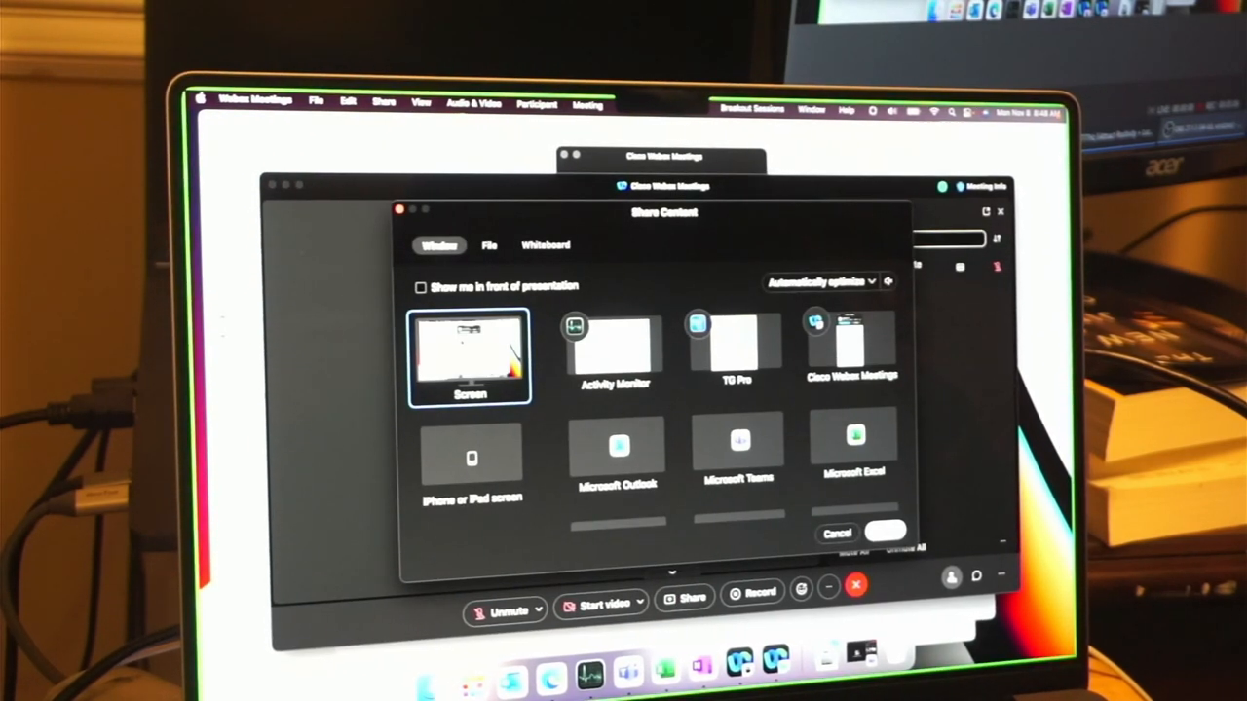
pyautogui.click(884, 530)
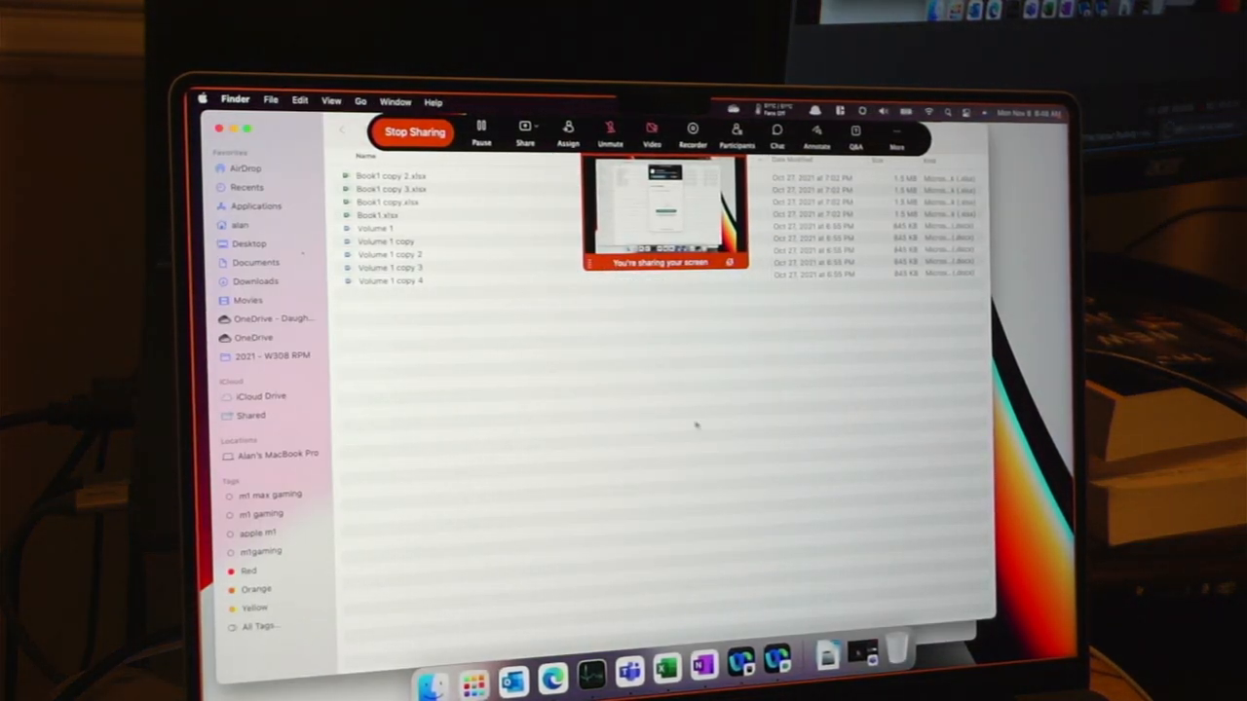
# Open a Volume newsletter .docx from Finder in Microsoft Word.
pyautogui.click(387, 281)
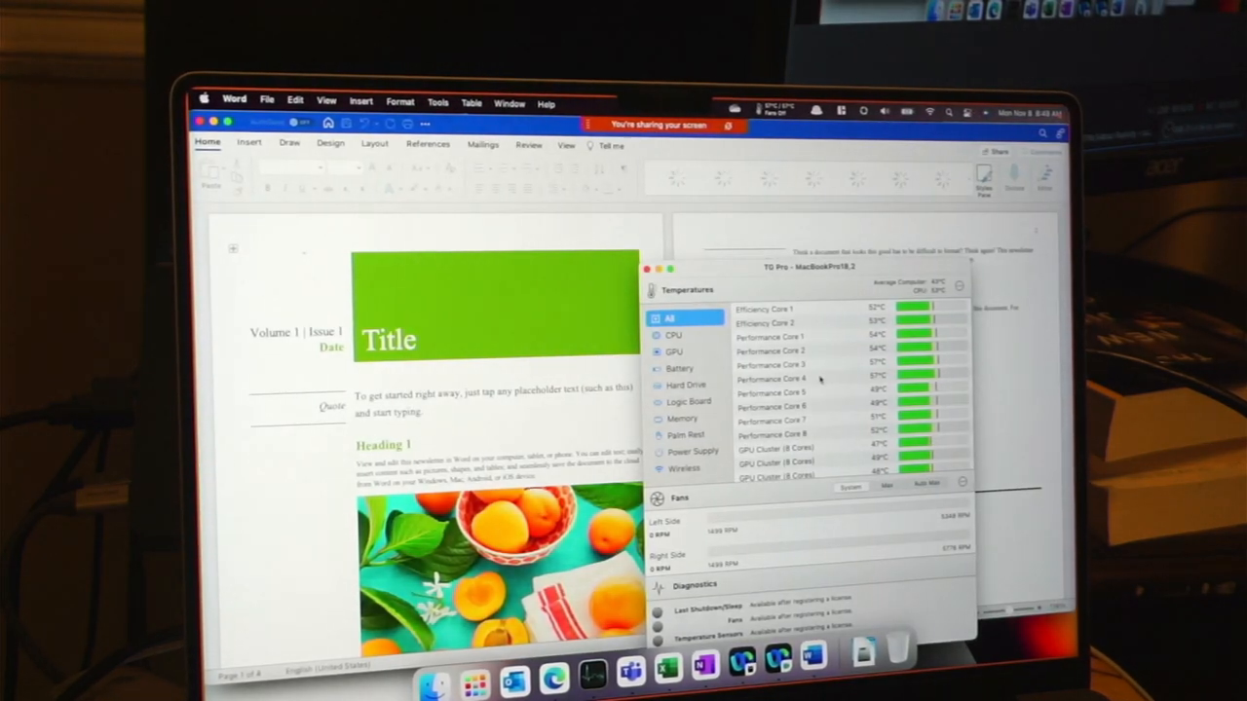
# Scroll the TG Pro temperatures, then bring a Word newsletter window forward via Mission Control.
pyautogui.scroll(-3)
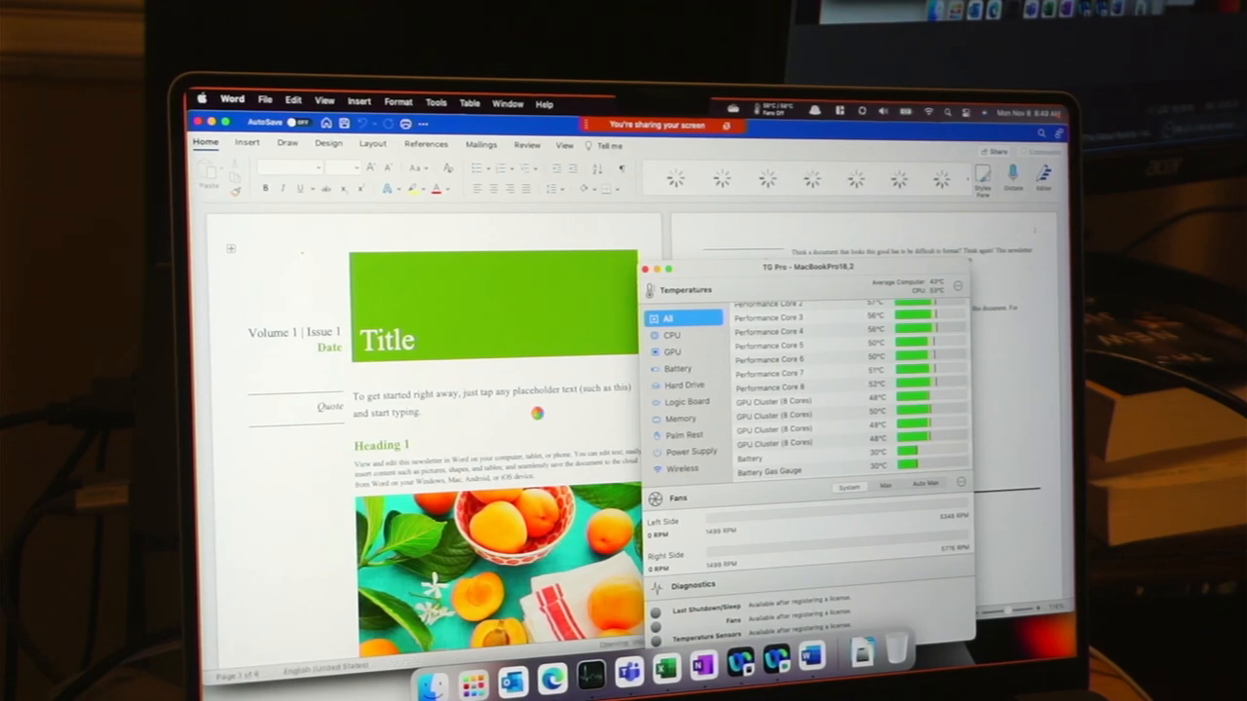
pyautogui.click(647, 269)
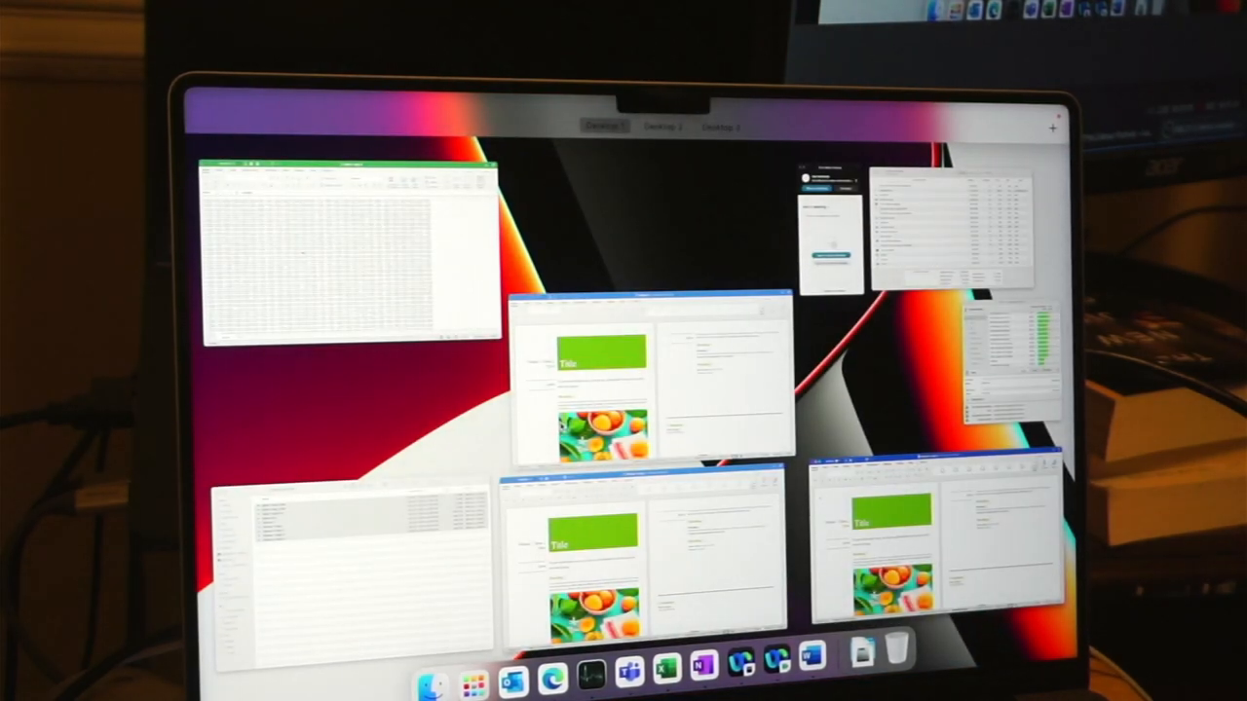
pyautogui.click(643, 380)
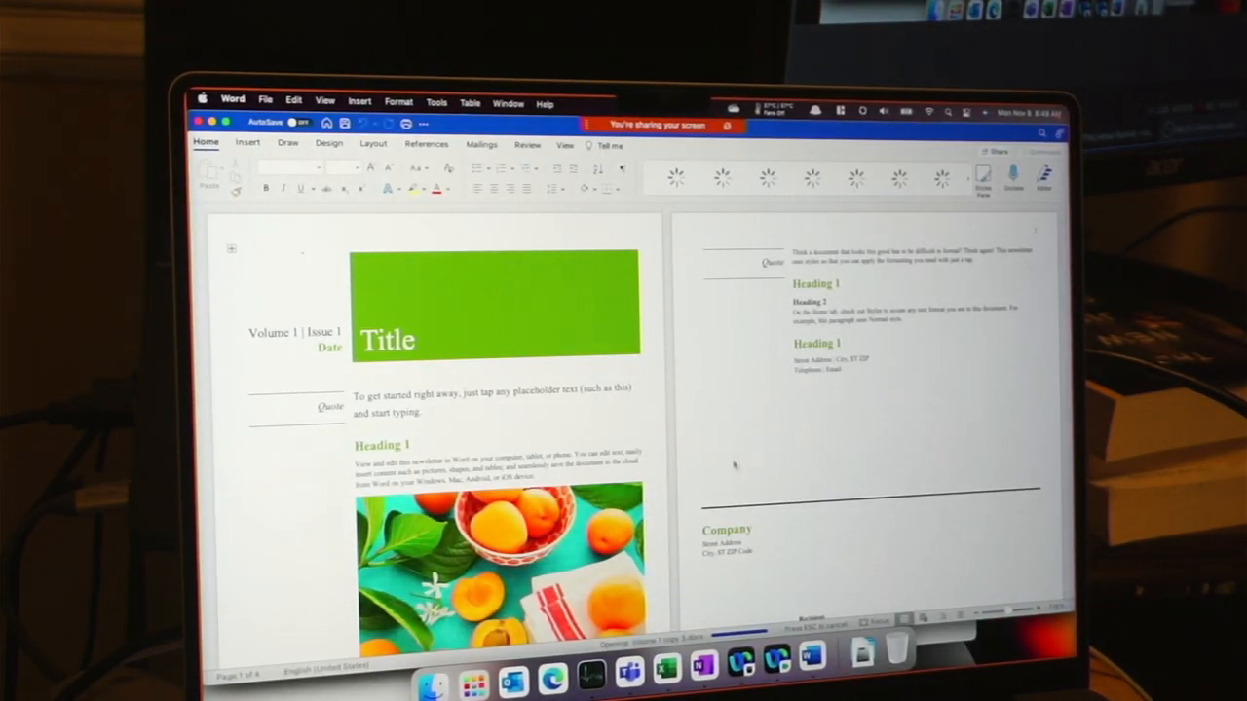